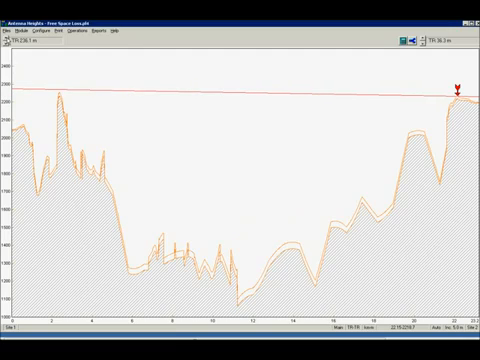
Step: Switch from the terrain profile to the Summary module showing both sites' data
click(36, 30)
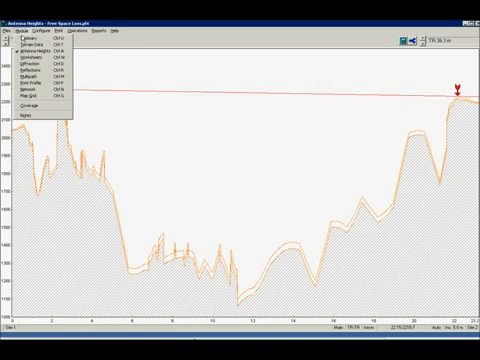
click(38, 48)
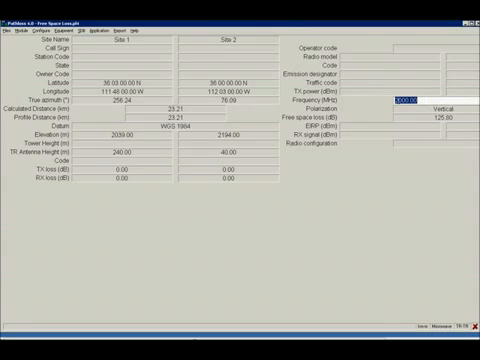
Step: Enter 1000.00 in the link parameter field before moving to transmission analysis
text(1000.00)
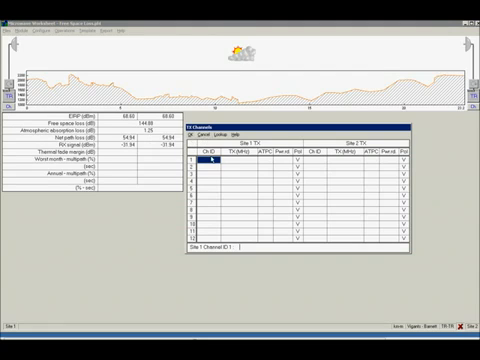
Step: Bring up the Equipment > Radio data dialog over the transmission worksheet
click(204, 158)
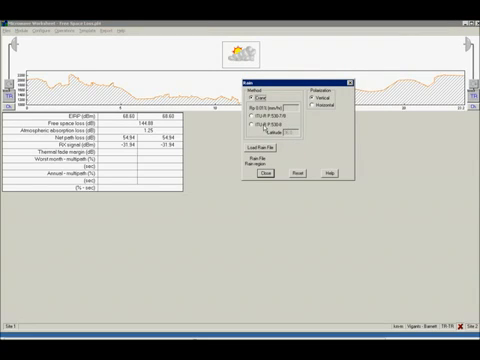
Step: Browse for and load a radio data file into the radio equipment settings
click(250, 124)
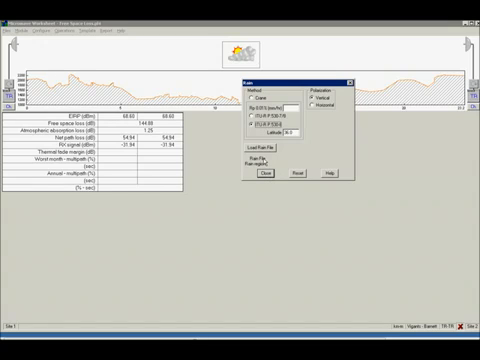
click(246, 104)
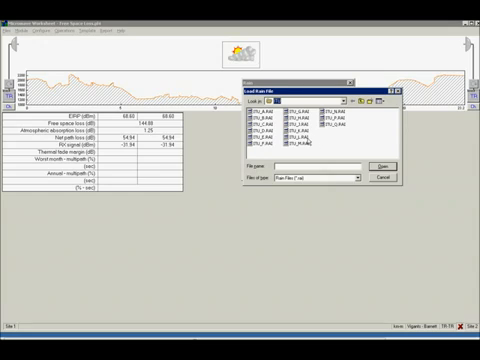
click(264, 136)
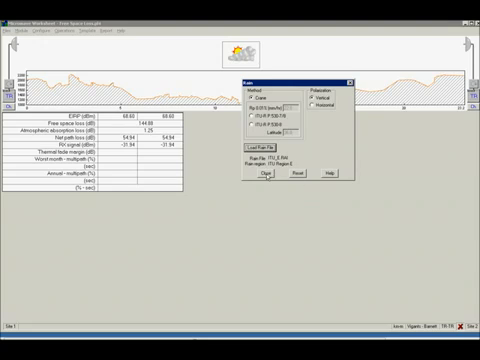
click(268, 170)
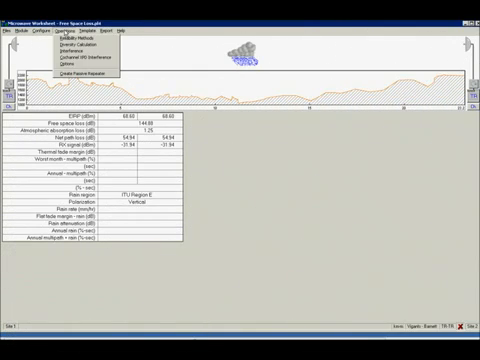
click(76, 48)
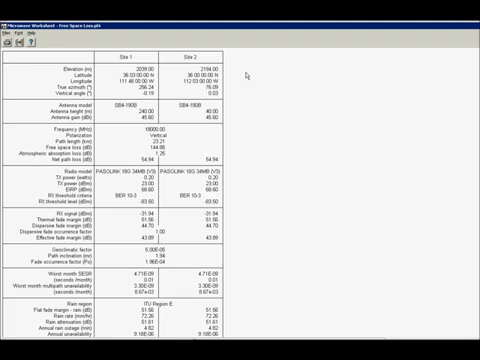
mouse_move(452, 94)
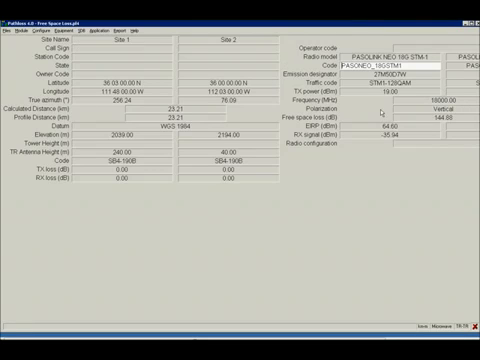
mouse_move(384, 112)
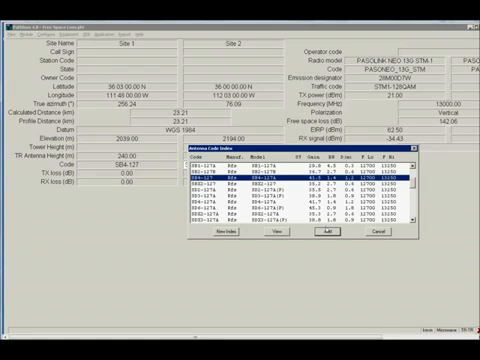
Step: Select the new radio model from the equipment code list and confirm it
click(316, 232)
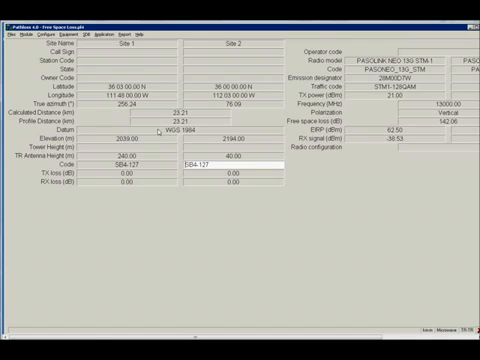
click(18, 30)
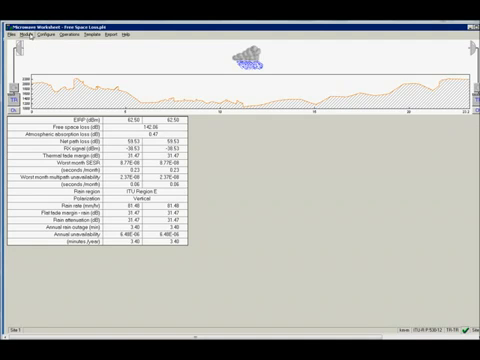
Step: Show the microwave worksheet with performance recalculated for the new radio
click(32, 36)
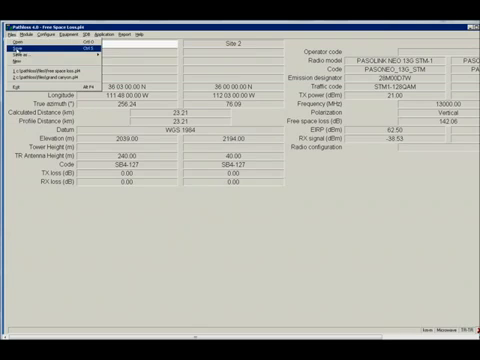
Step: Save the updated link design via File > Save
click(12, 28)
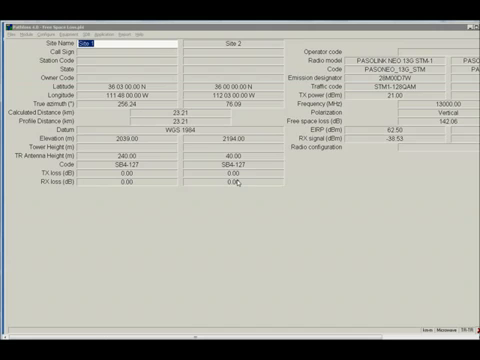